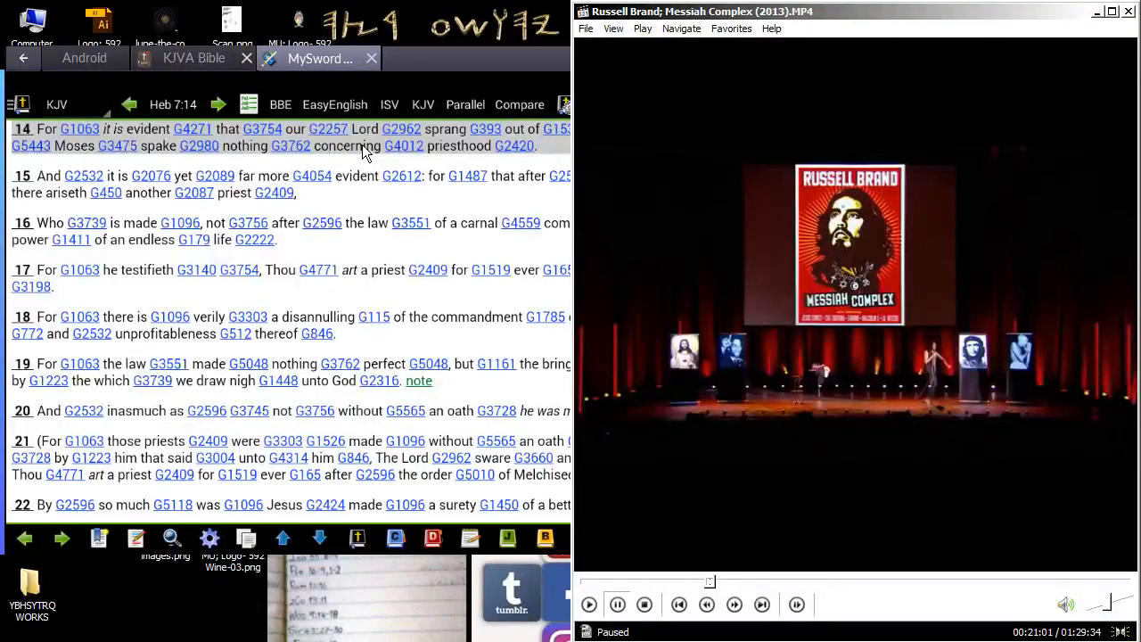
{"action": "mouse_move", "coordinate": [714, 234]}
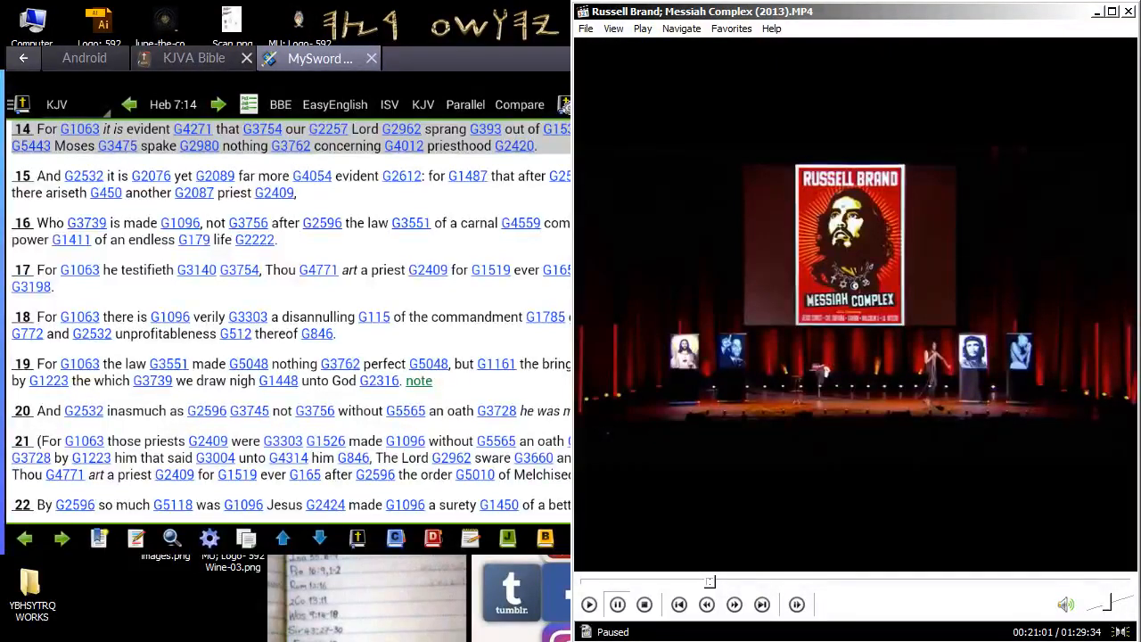
{"action": "mouse_move", "coordinate": [847, 272]}
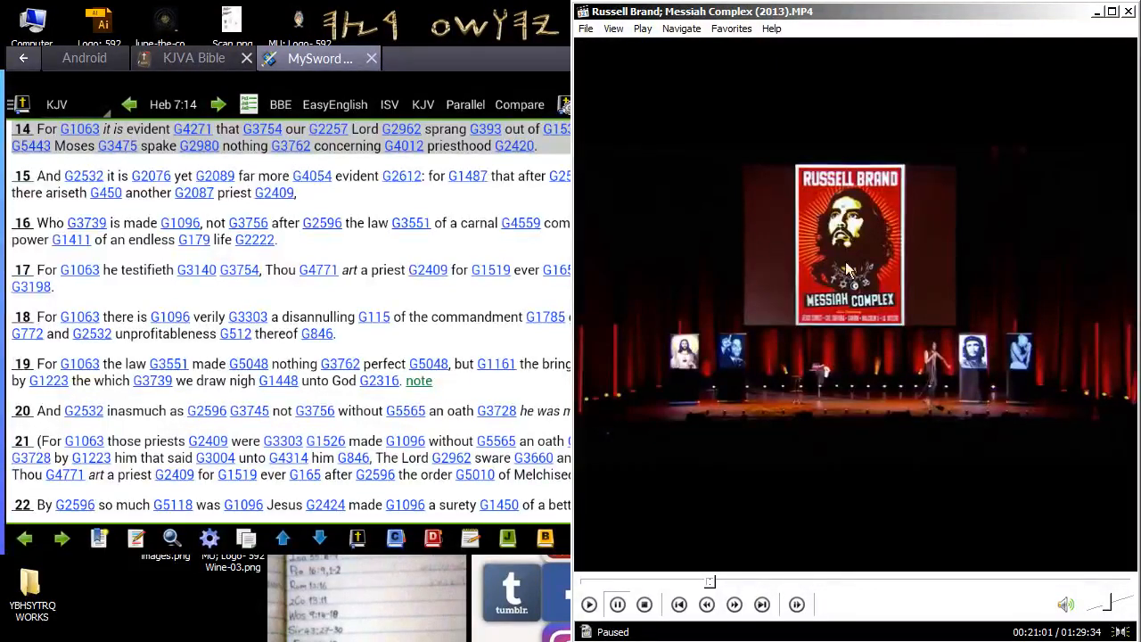
{"action": "mouse_move", "coordinate": [722, 248]}
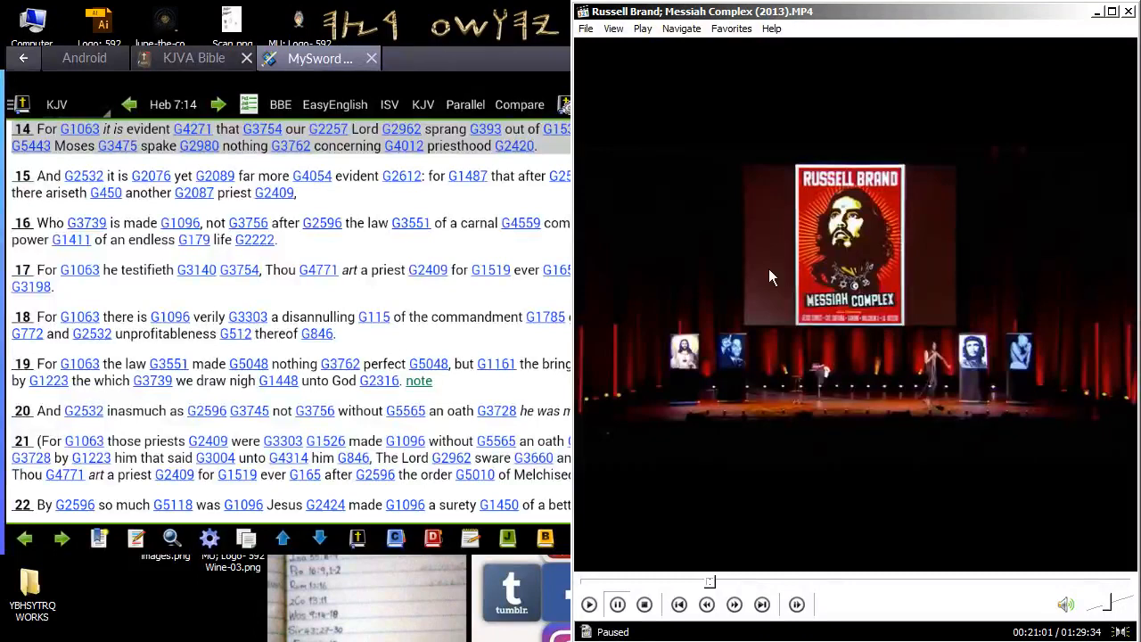
Step: Resume the paused Messiah Complex video in Media Player Classic
{"action": "left_click", "coordinate": [590, 605]}
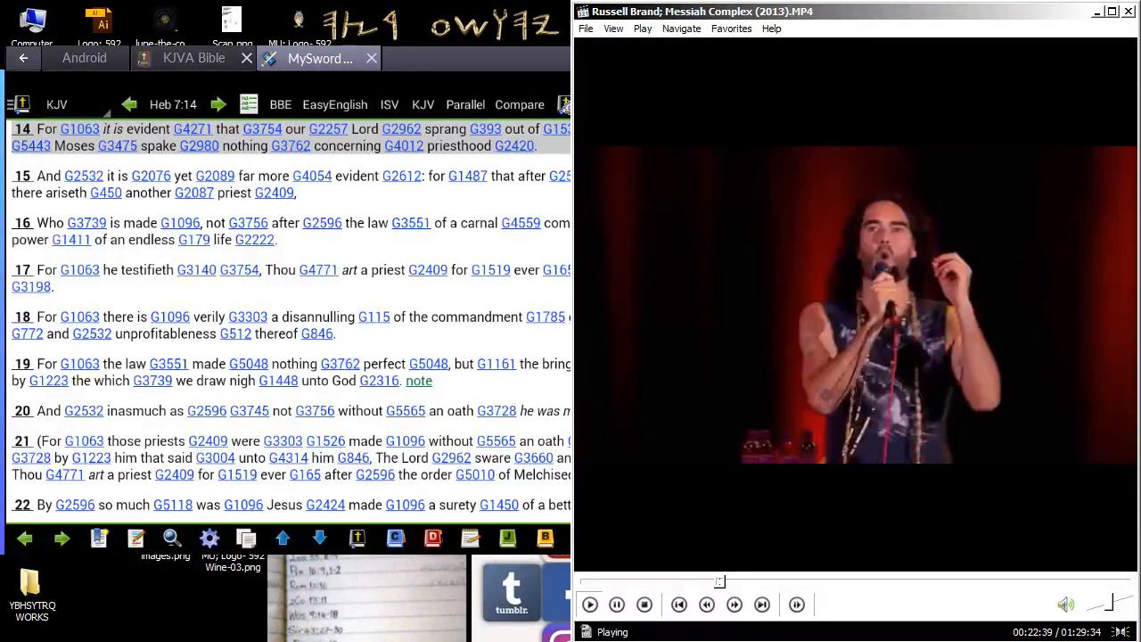
{"action": "left_click", "coordinate": [617, 604]}
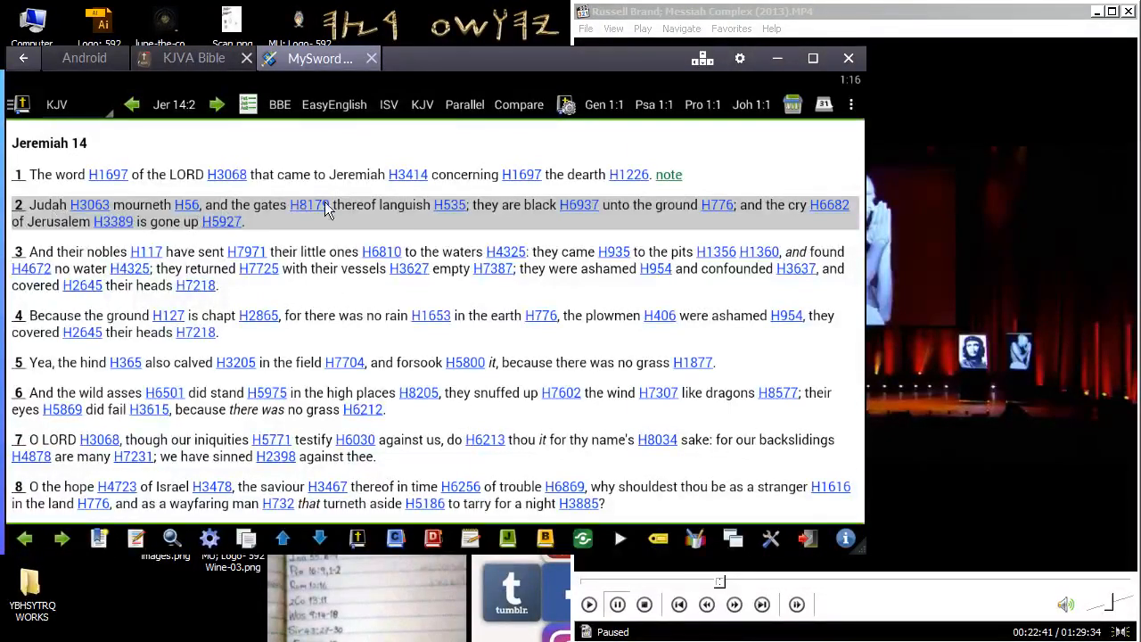
{"action": "mouse_move", "coordinate": [472, 221]}
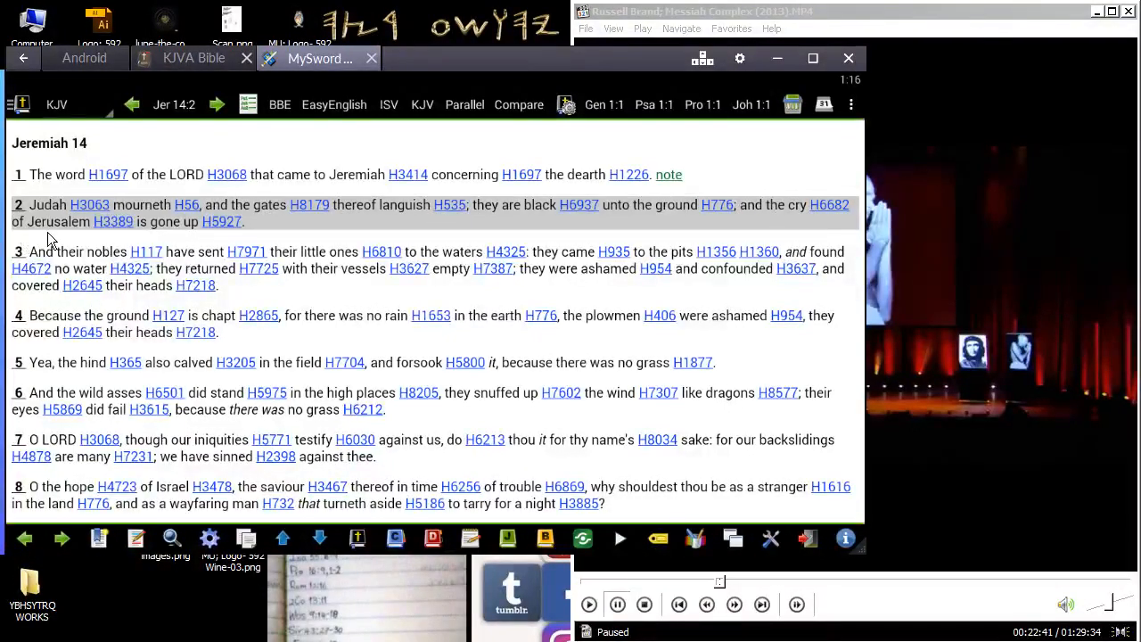
{"action": "mouse_move", "coordinate": [504, 209]}
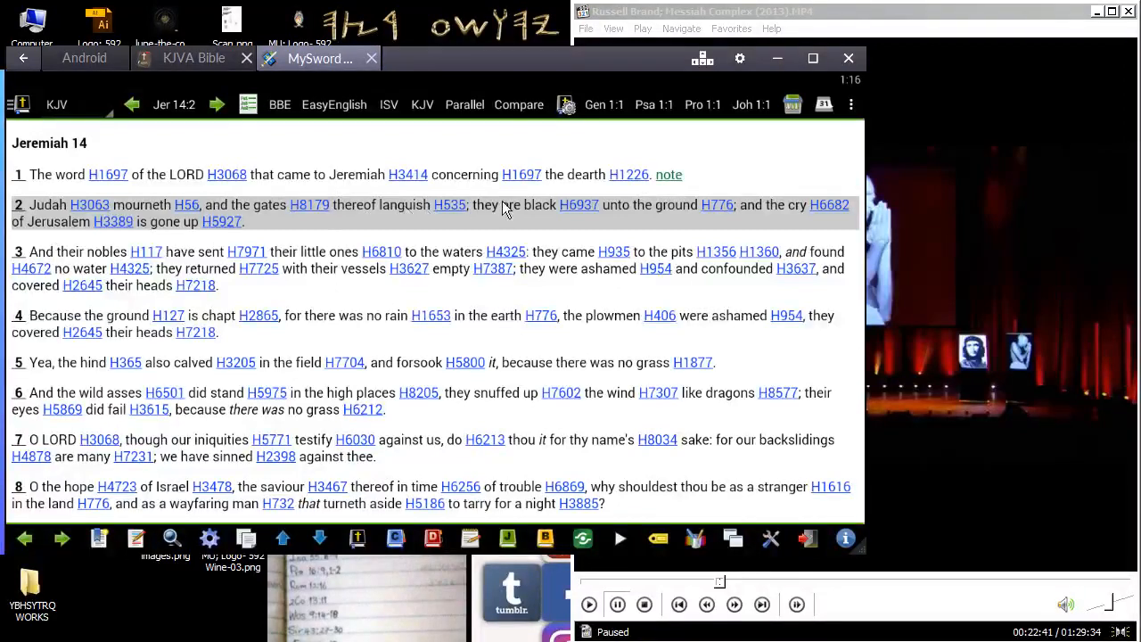
{"action": "mouse_move", "coordinate": [571, 212]}
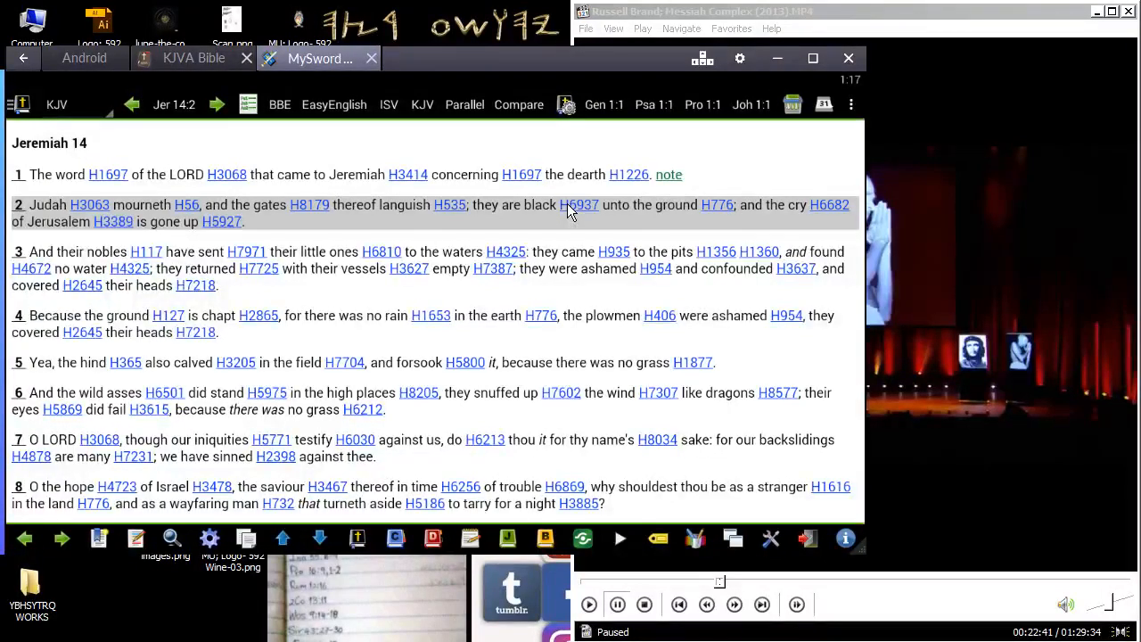
{"action": "left_click", "coordinate": [580, 205]}
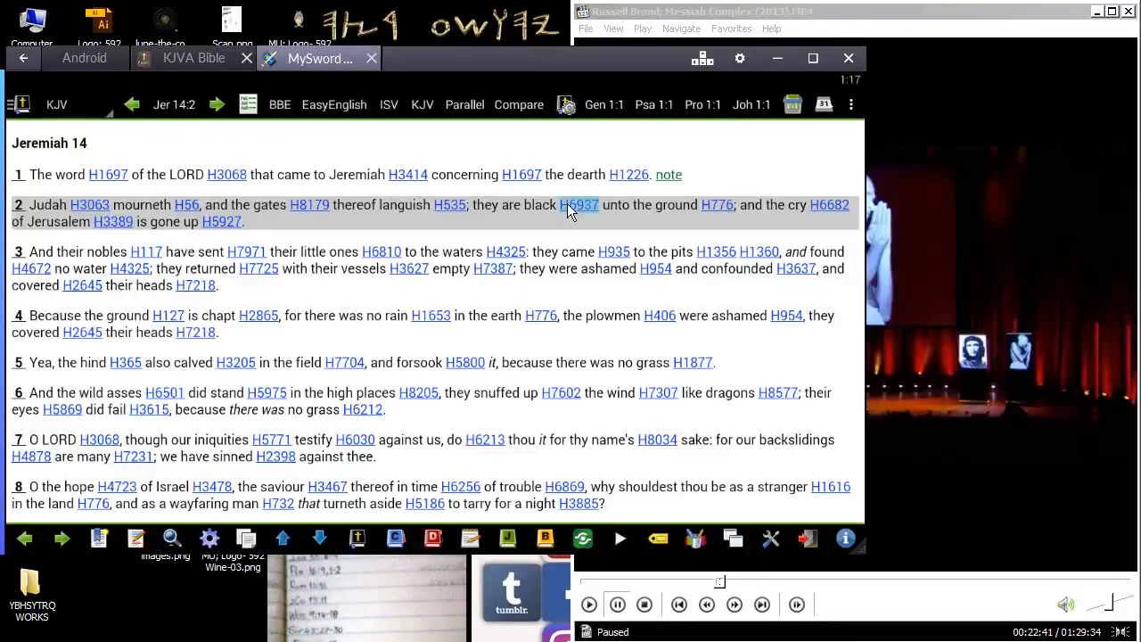
{"action": "left_click", "coordinate": [580, 205]}
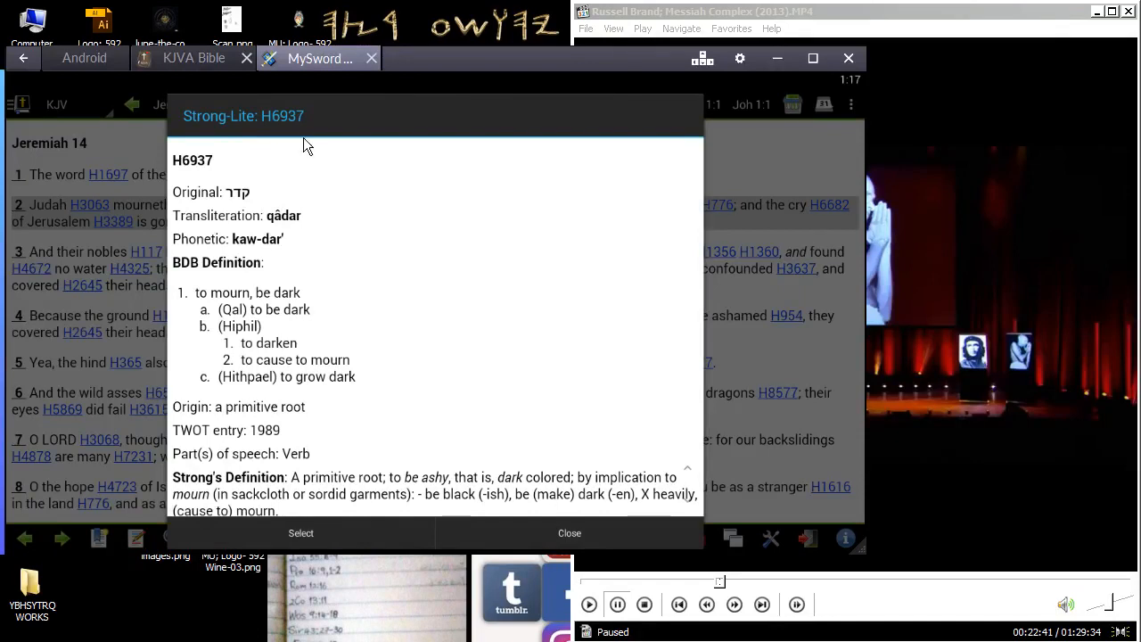
{"action": "mouse_move", "coordinate": [201, 310]}
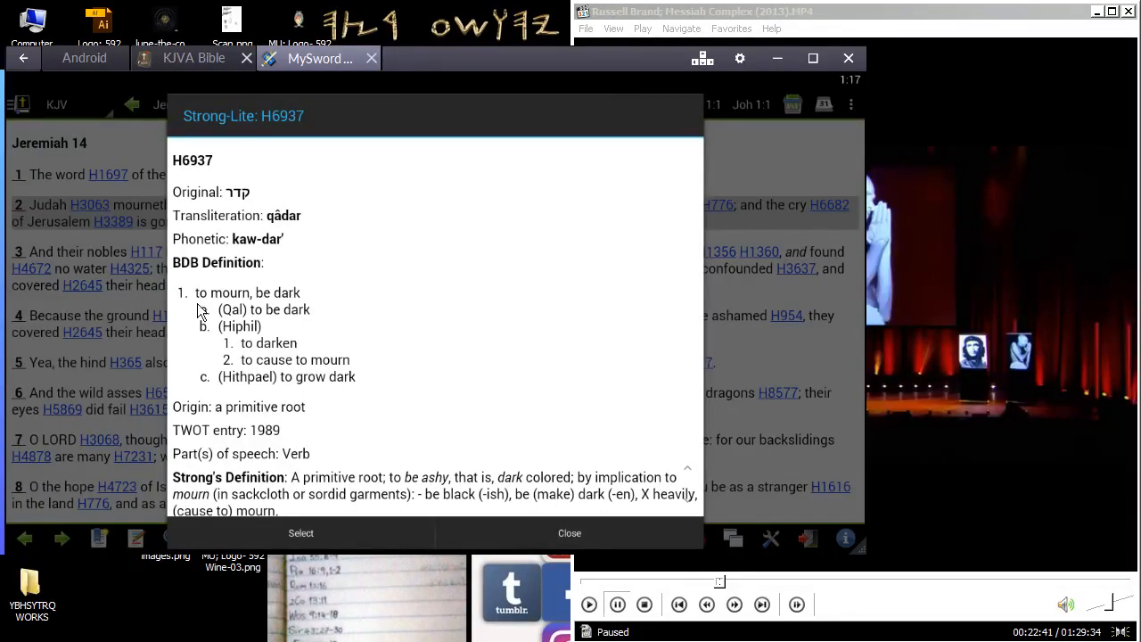
{"action": "mouse_move", "coordinate": [288, 345]}
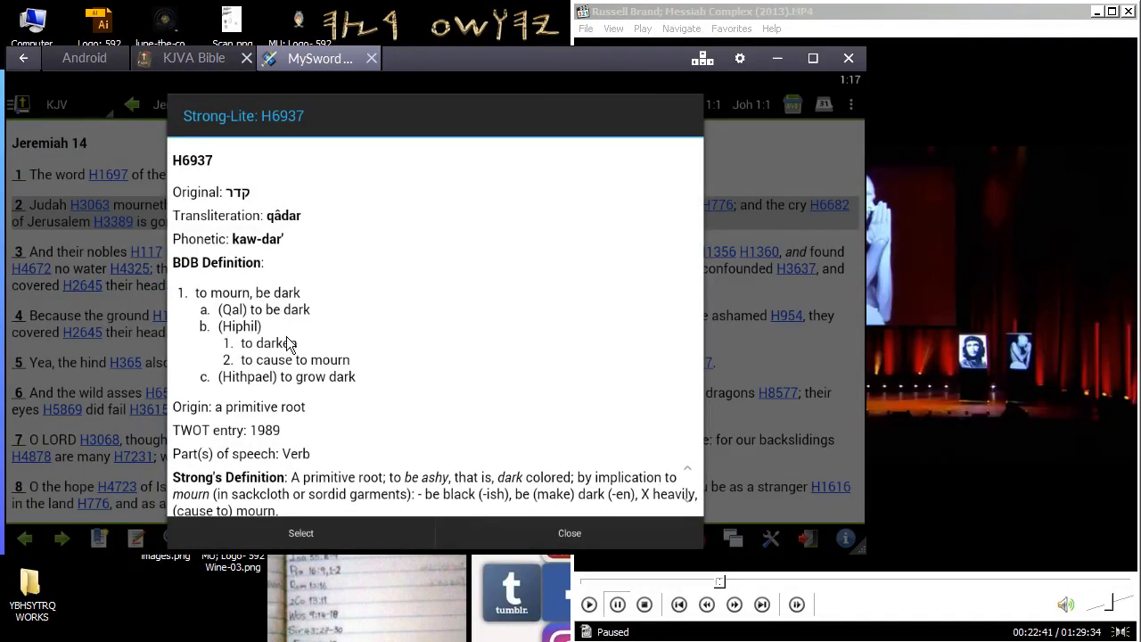
{"action": "mouse_move", "coordinate": [486, 509]}
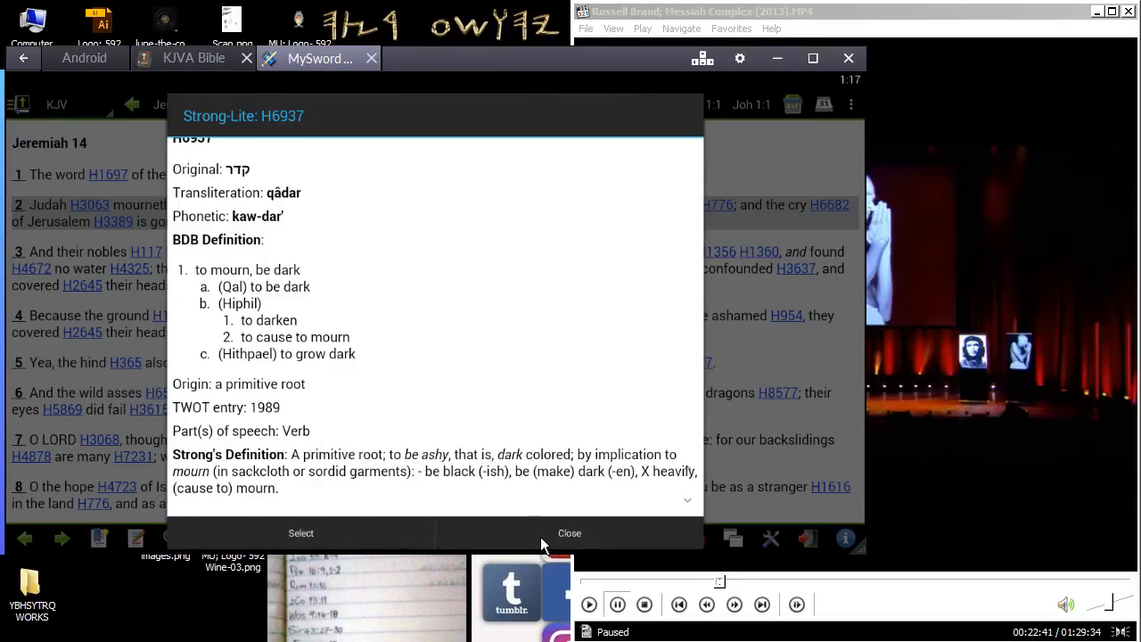
{"action": "left_click", "coordinate": [569, 533]}
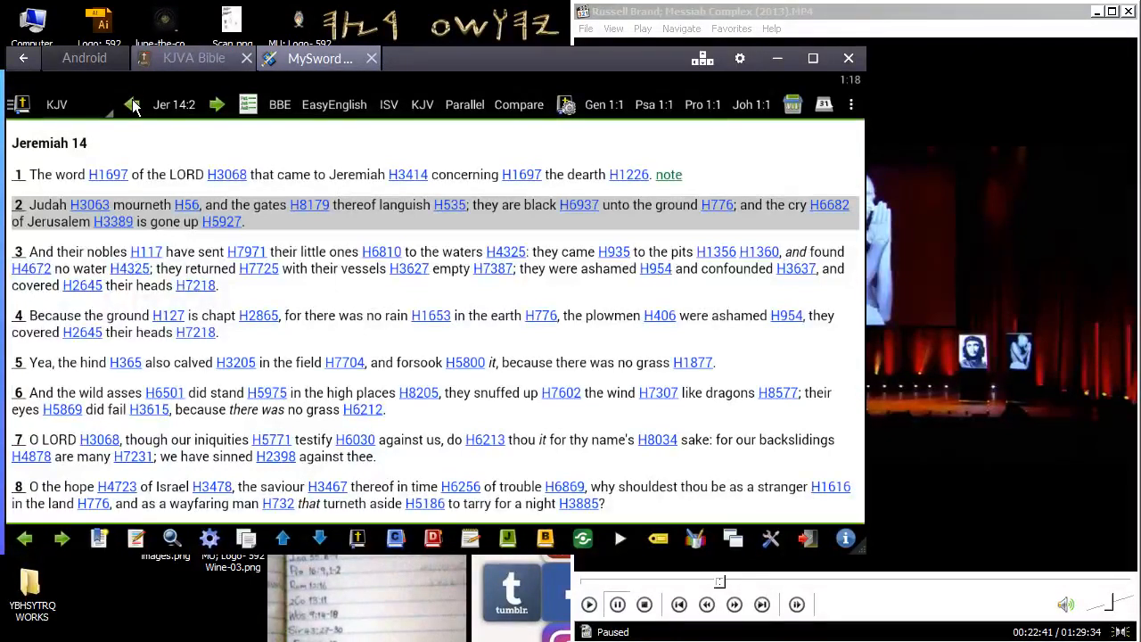
Step: In the verse picker, filter to New Testament books and choose Revelation 1:1
{"action": "left_click", "coordinate": [132, 104]}
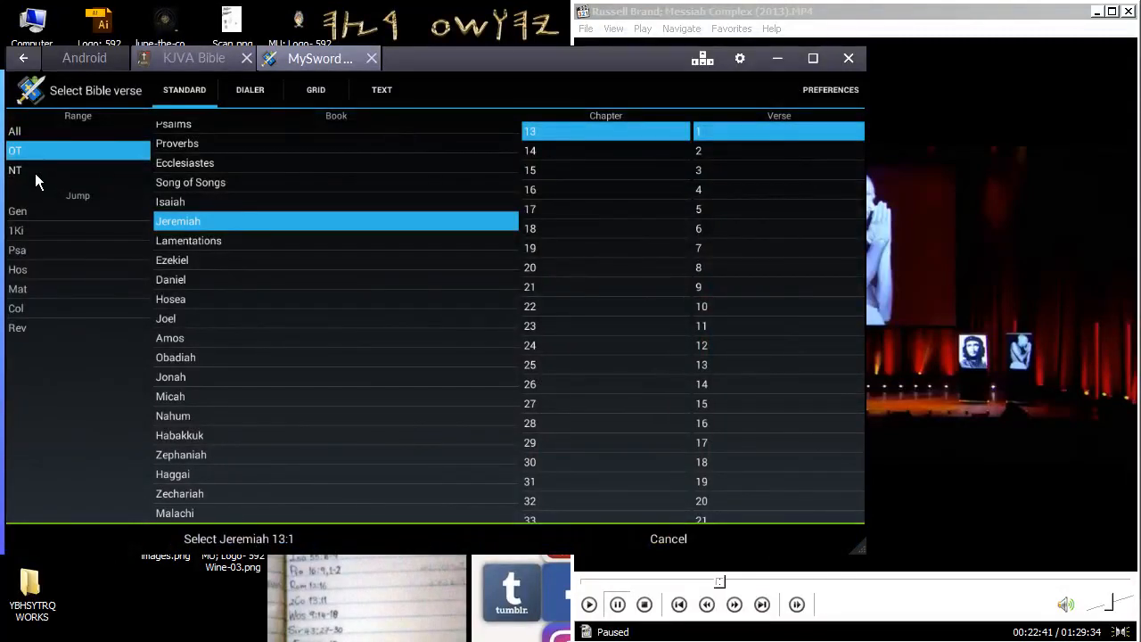
{"action": "left_click", "coordinate": [15, 170]}
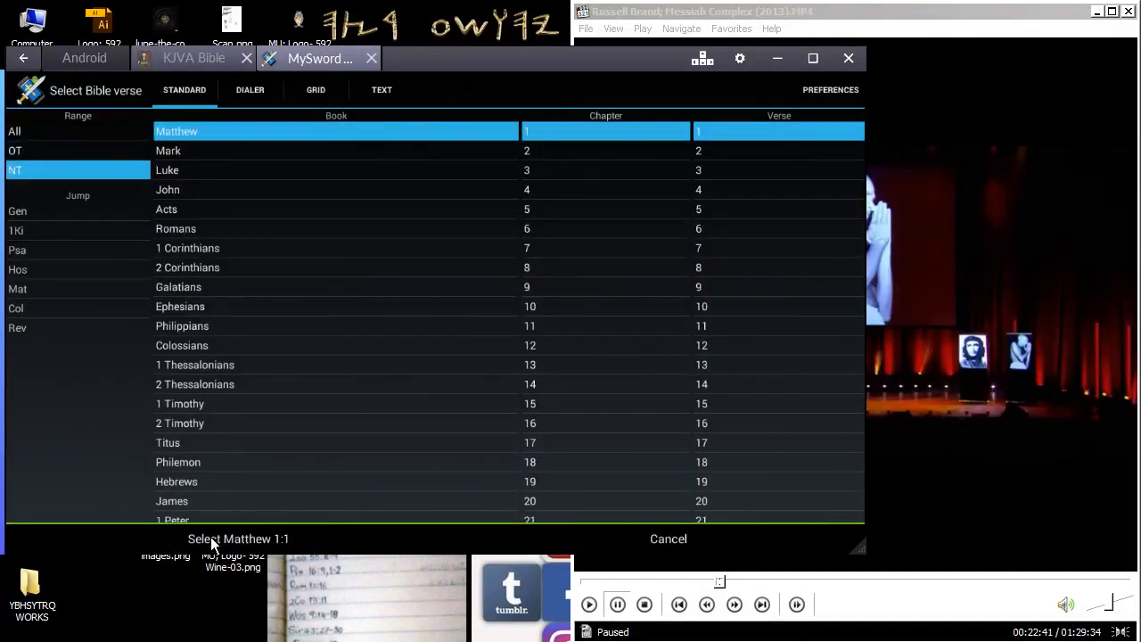
{"action": "scroll", "scroll_direction": "down", "scroll_amount": 3}
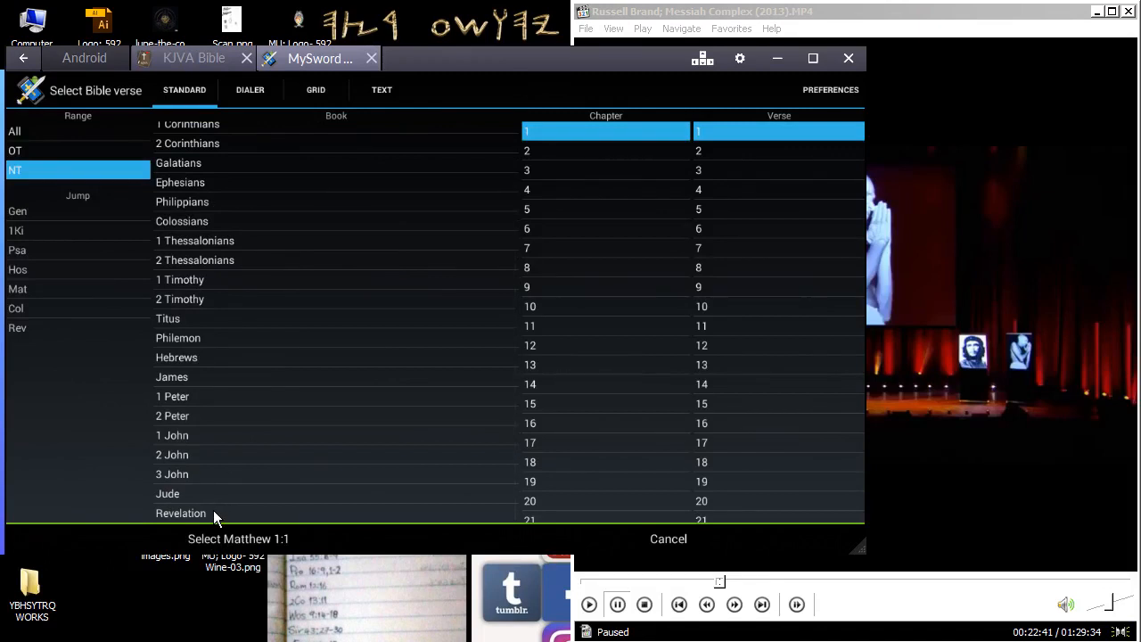
{"action": "left_click", "coordinate": [181, 513]}
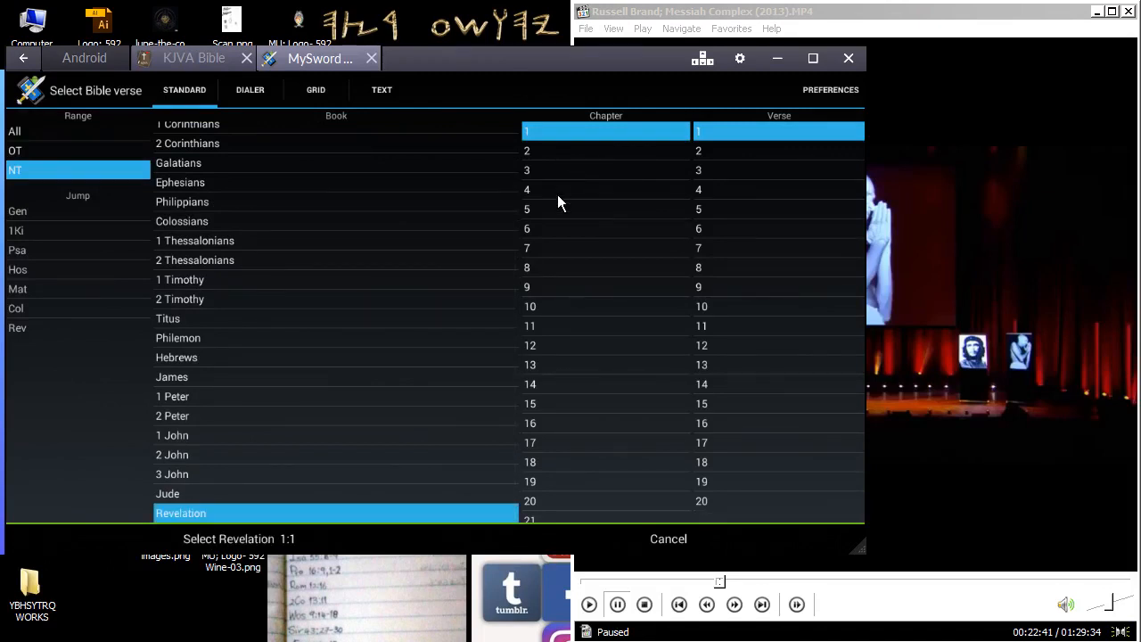
{"action": "mouse_move", "coordinate": [709, 140]}
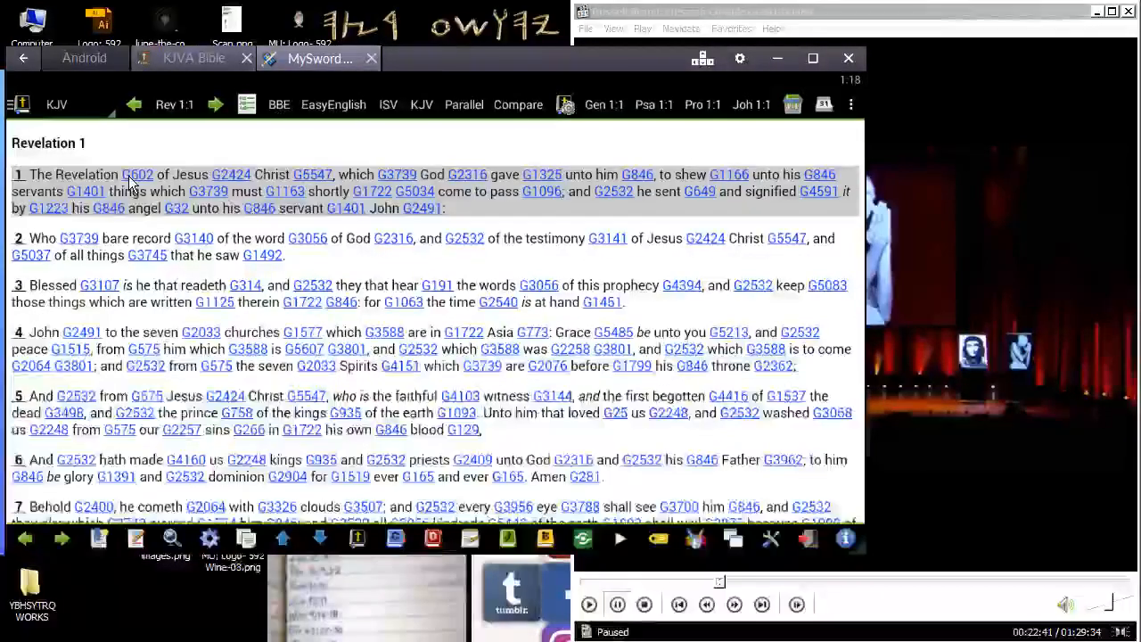
Step: Open the Strong's G602 (apokalupsis) entry from 'Revelation' in verse 1
{"action": "left_click", "coordinate": [138, 174]}
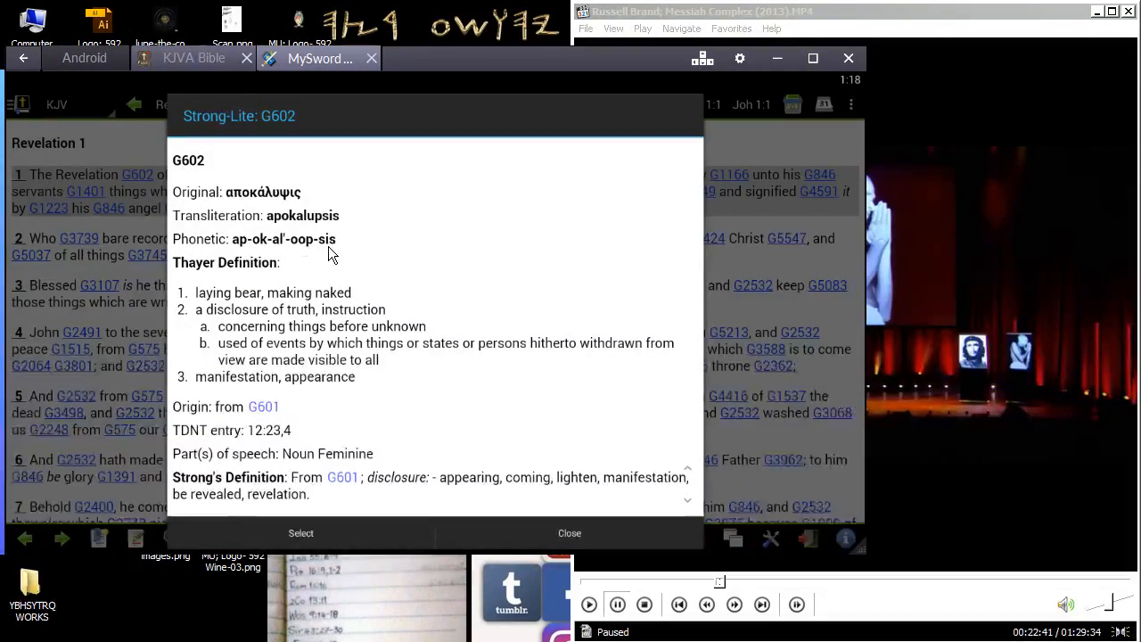
{"action": "mouse_move", "coordinate": [198, 309]}
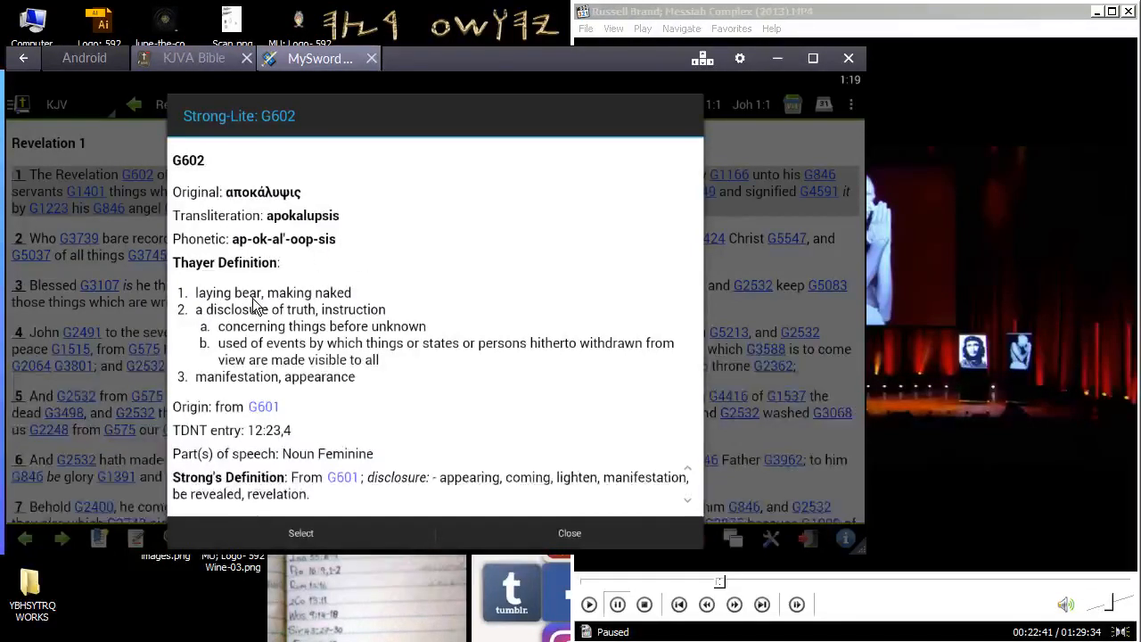
{"action": "mouse_move", "coordinate": [332, 327]}
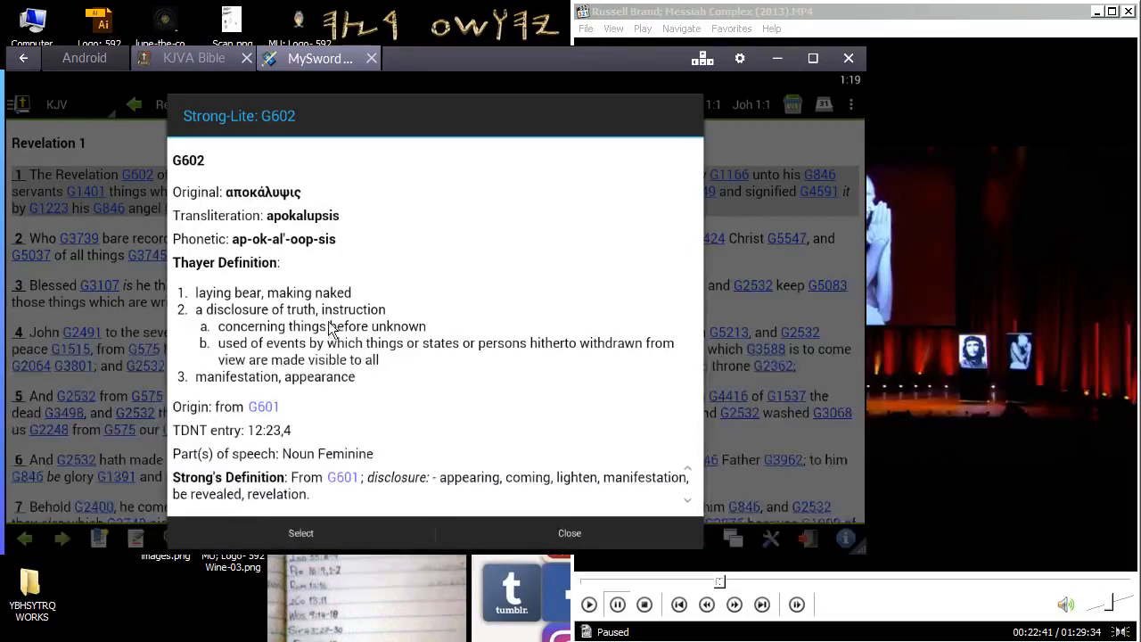
{"action": "mouse_move", "coordinate": [337, 410]}
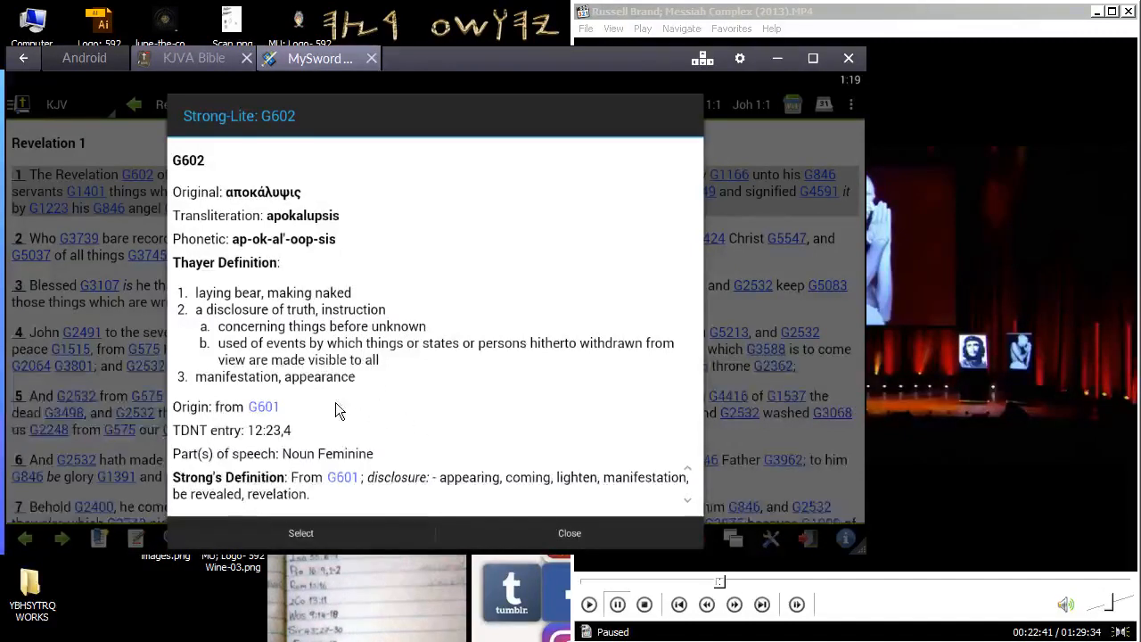
{"action": "mouse_move", "coordinate": [422, 372]}
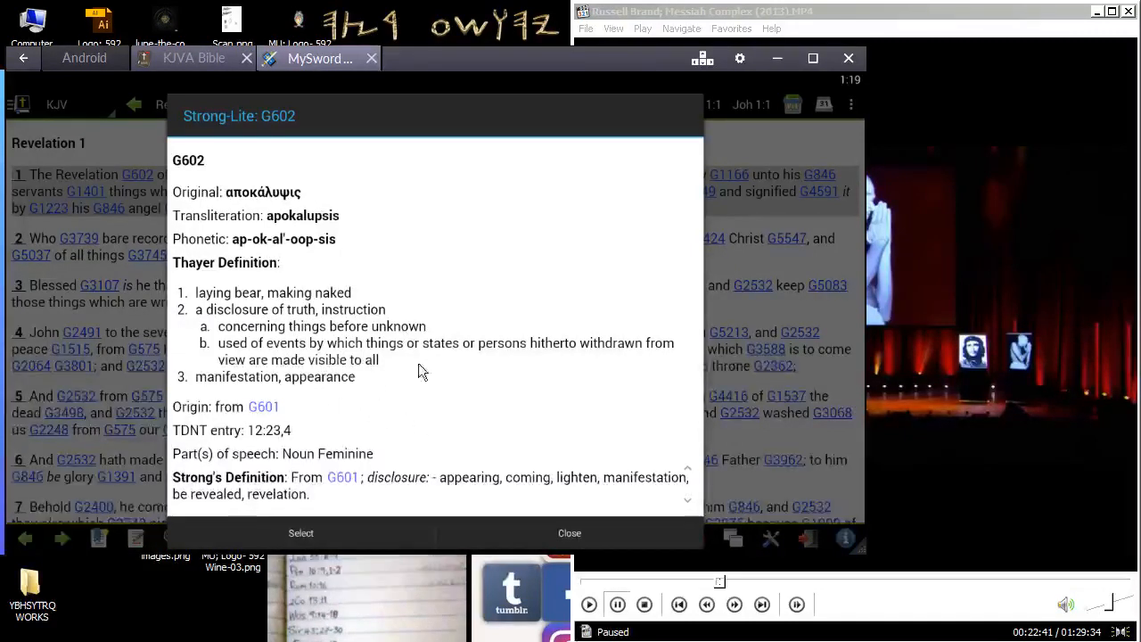
{"action": "mouse_move", "coordinate": [347, 361]}
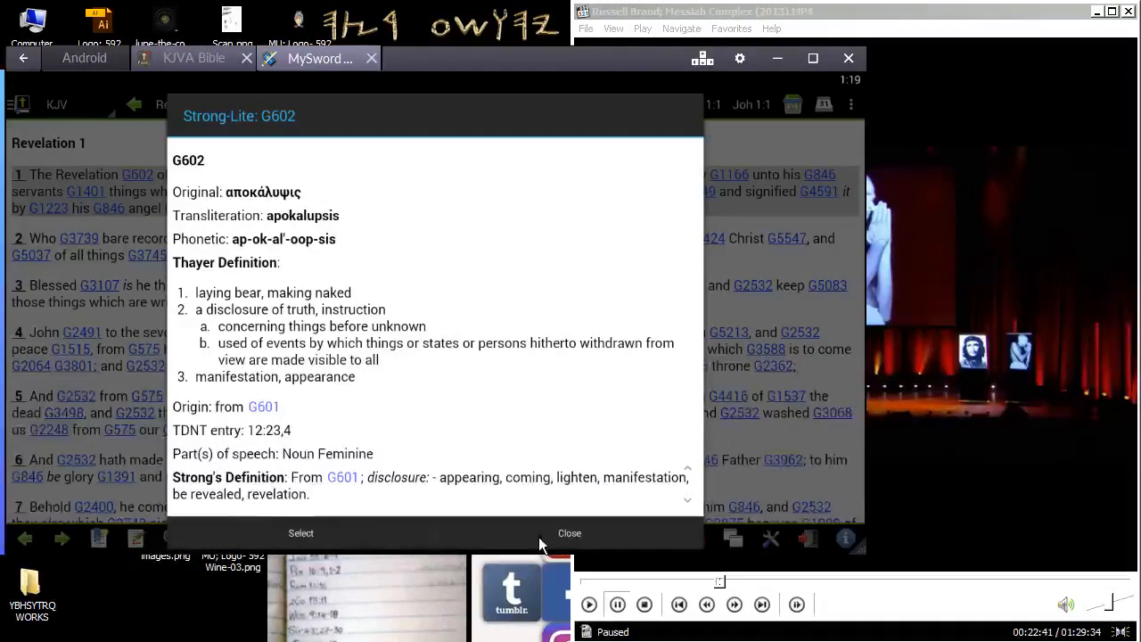
{"action": "mouse_move", "coordinate": [187, 503]}
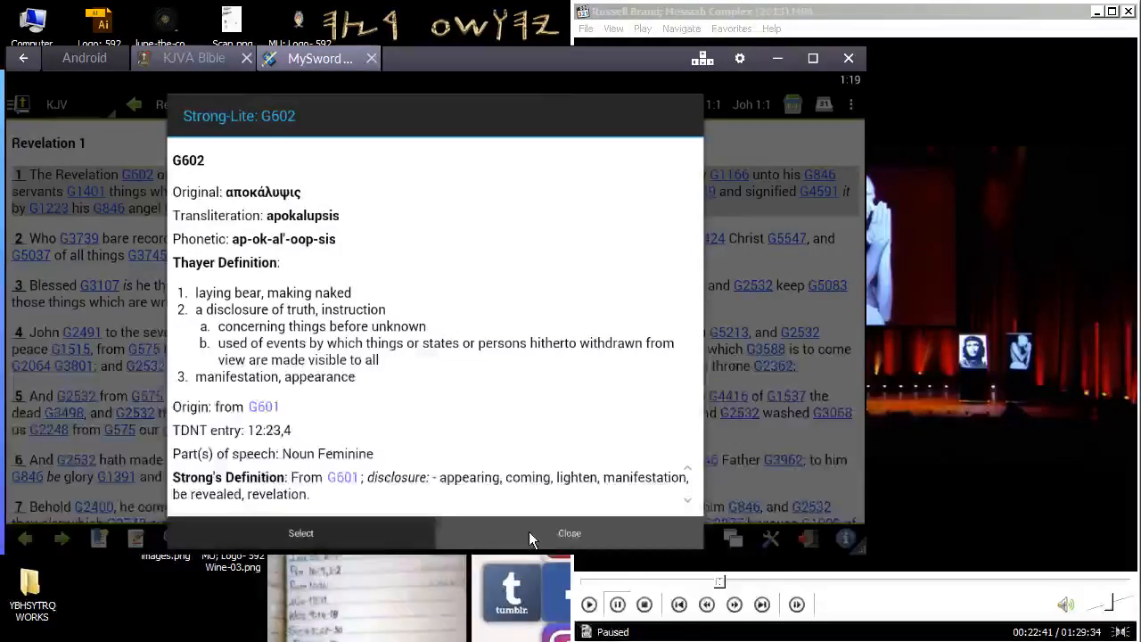
Step: Close the G602 popup and scroll Revelation 1 down to verses 10–16
{"action": "left_click", "coordinate": [569, 532]}
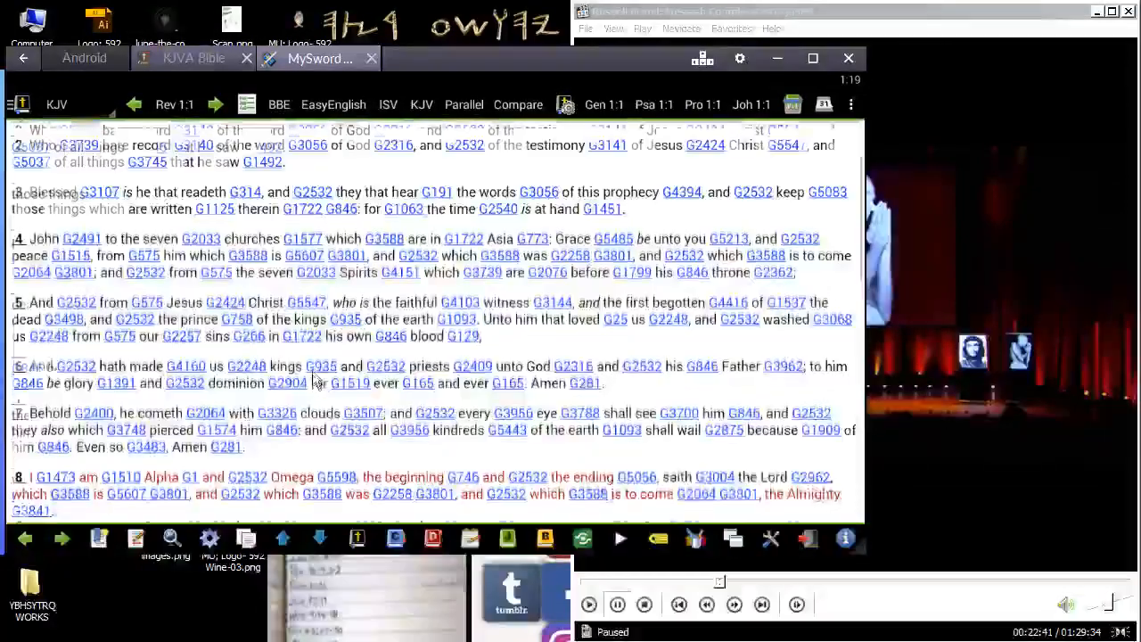
{"action": "scroll", "scroll_direction": "down", "scroll_amount": 3}
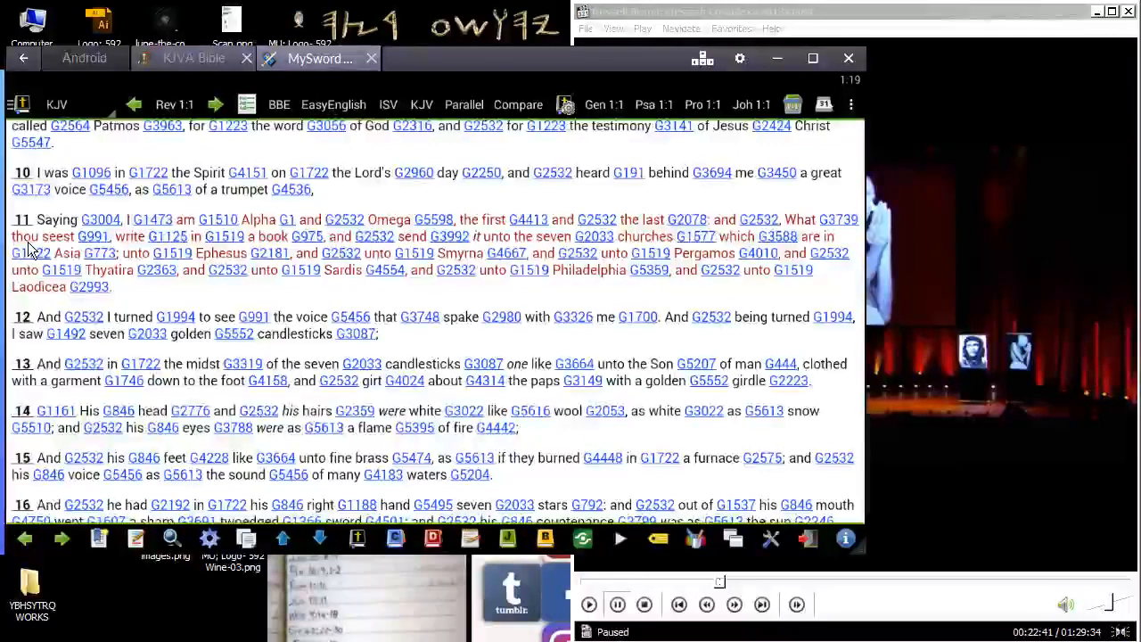
{"action": "mouse_move", "coordinate": [488, 305]}
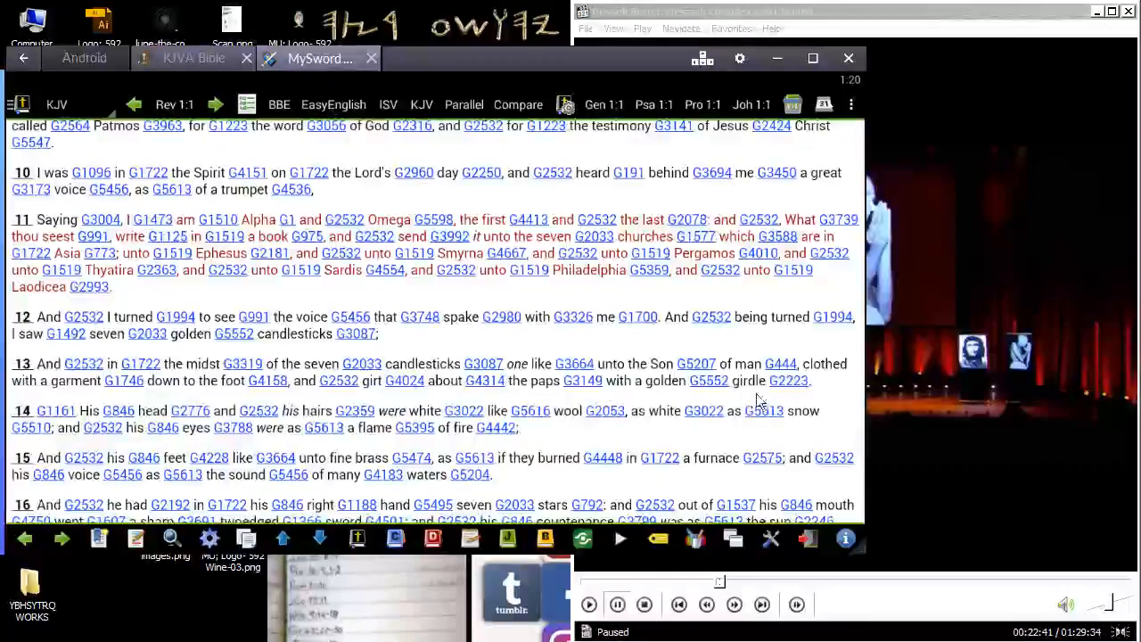
Step: Scroll Revelation 1 further to show verses 12–19 with Strong's numbers
{"action": "scroll", "scroll_direction": "down", "scroll_amount": 3}
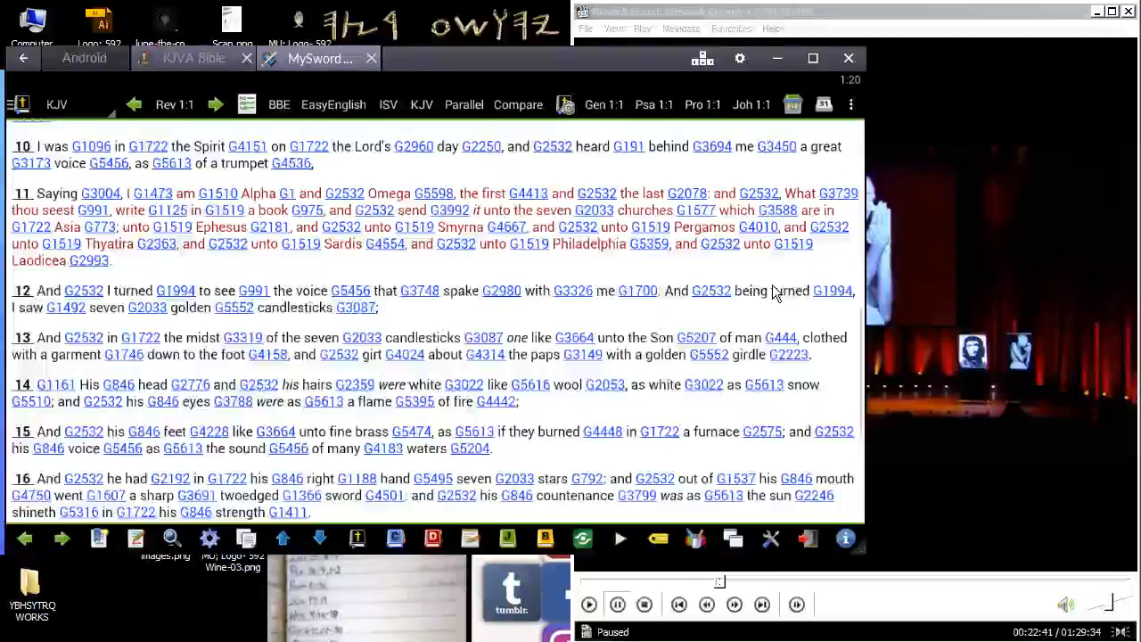
{"action": "scroll", "scroll_direction": "down", "scroll_amount": 3}
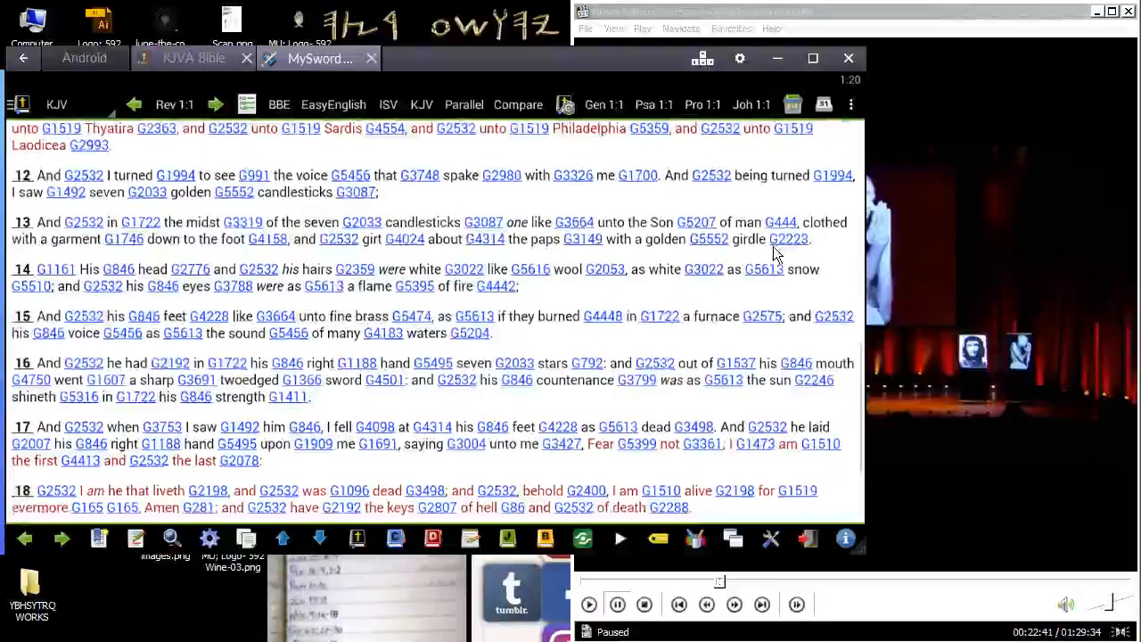
{"action": "scroll", "scroll_direction": "down", "scroll_amount": 3}
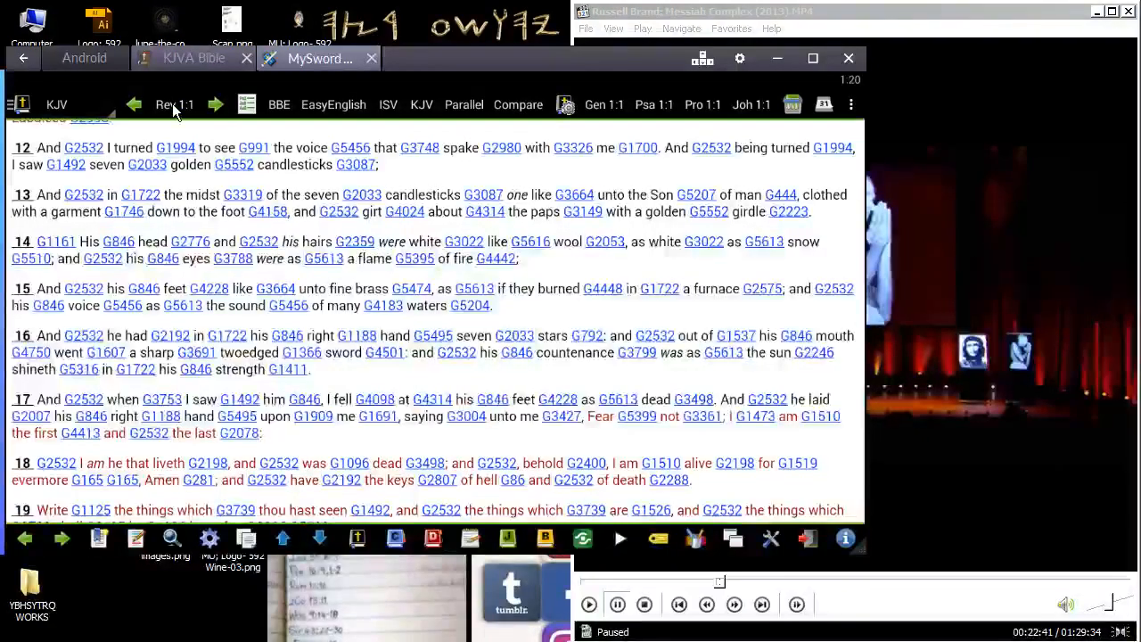
Step: Pick Old Testament, Daniel, chapter 10, verse 5 in the verse picker
{"action": "left_click", "coordinate": [175, 104]}
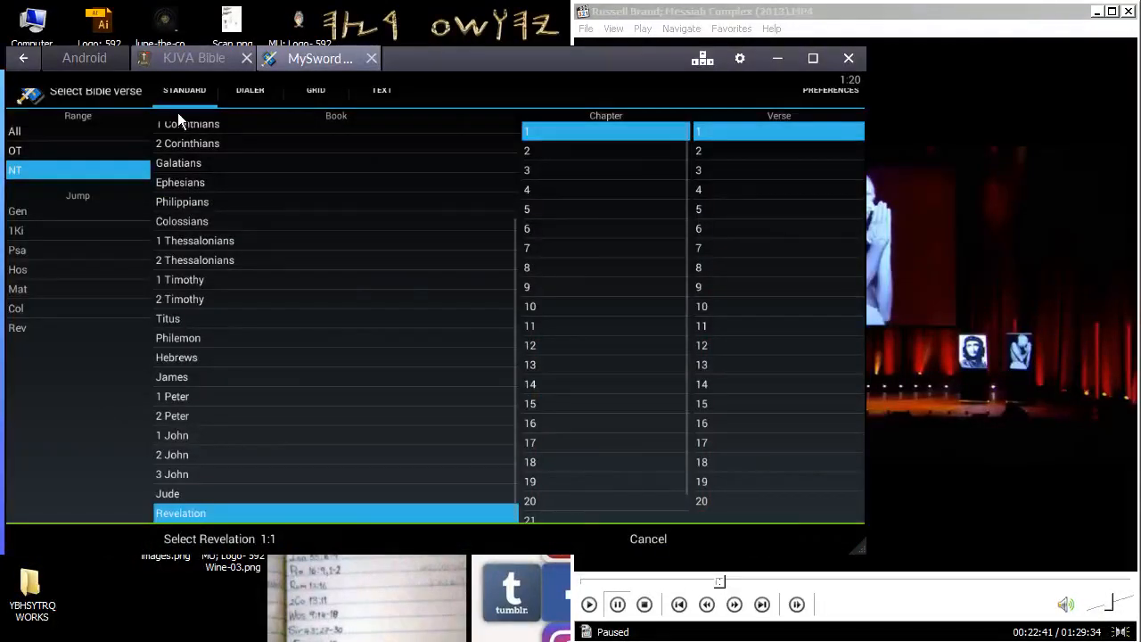
{"action": "left_click", "coordinate": [15, 150]}
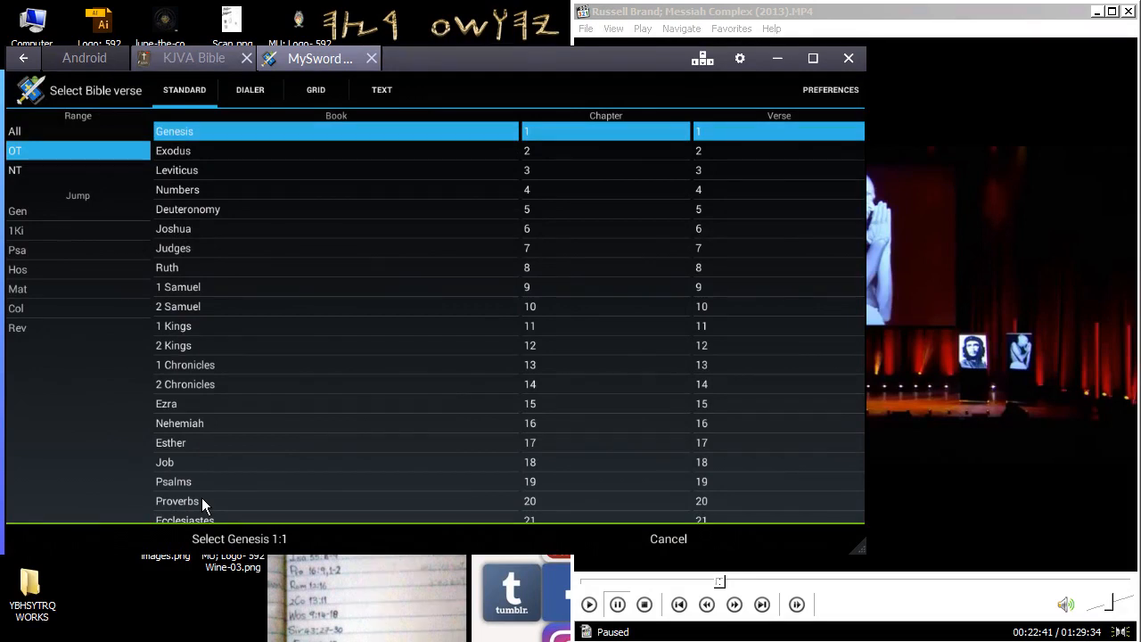
{"action": "left_click", "coordinate": [170, 455]}
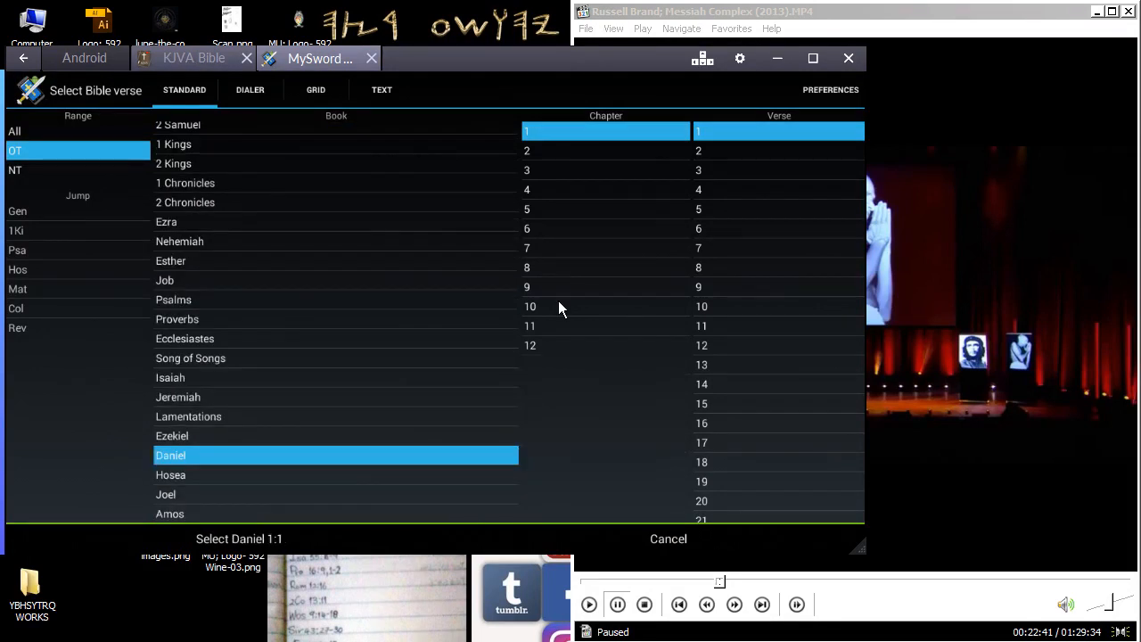
{"action": "left_click", "coordinate": [530, 306]}
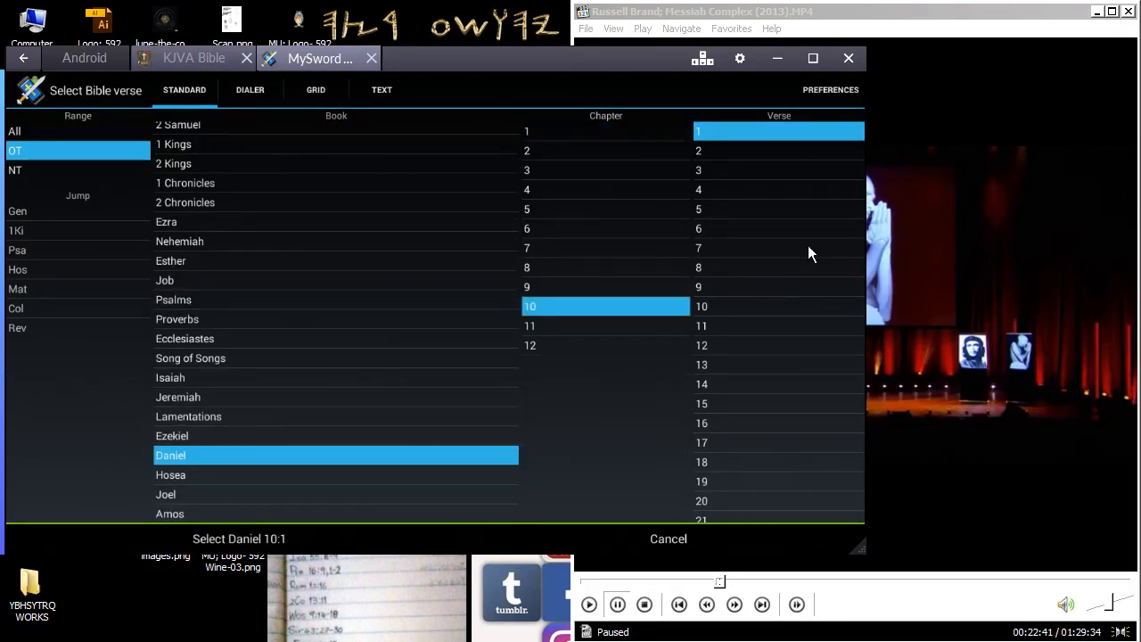
{"action": "left_click", "coordinate": [778, 209]}
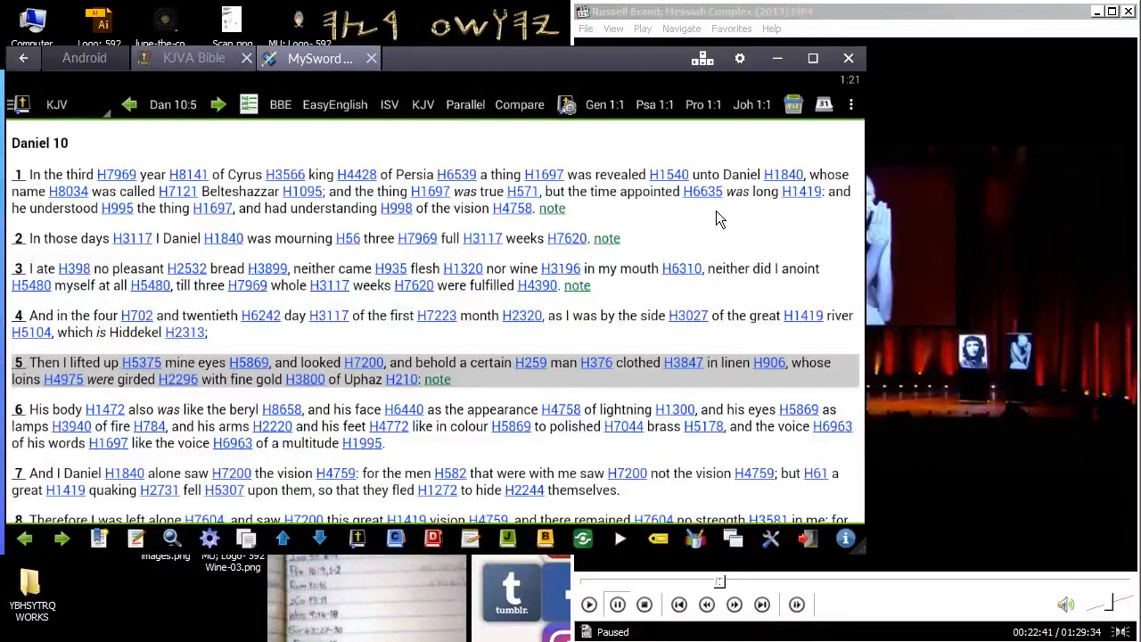
{"action": "mouse_move", "coordinate": [422, 372]}
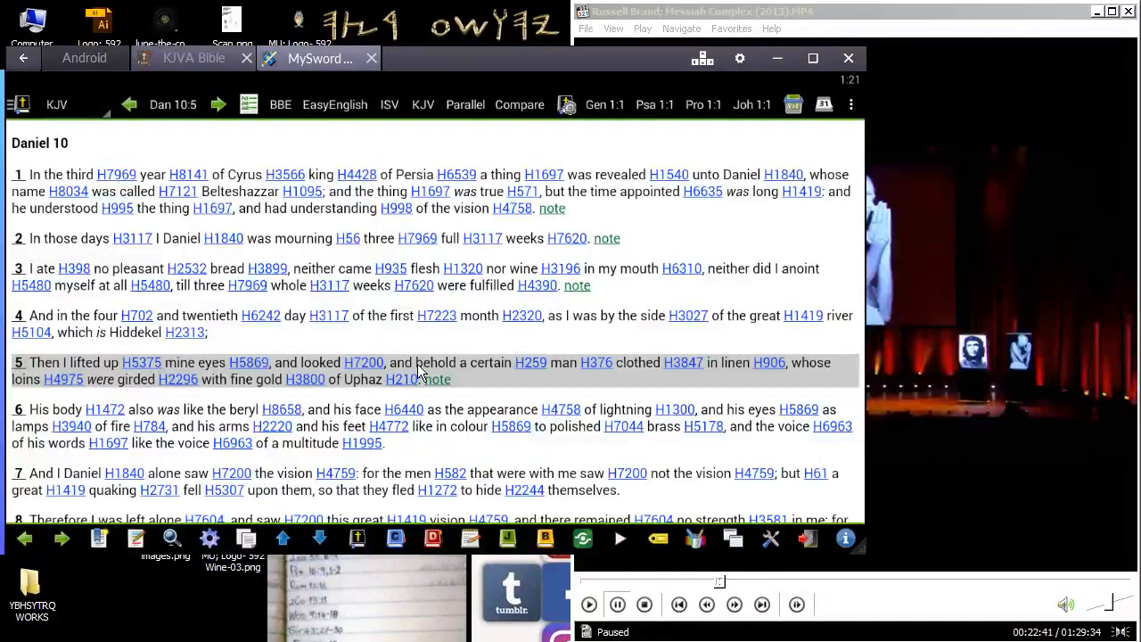
{"action": "mouse_move", "coordinate": [667, 373]}
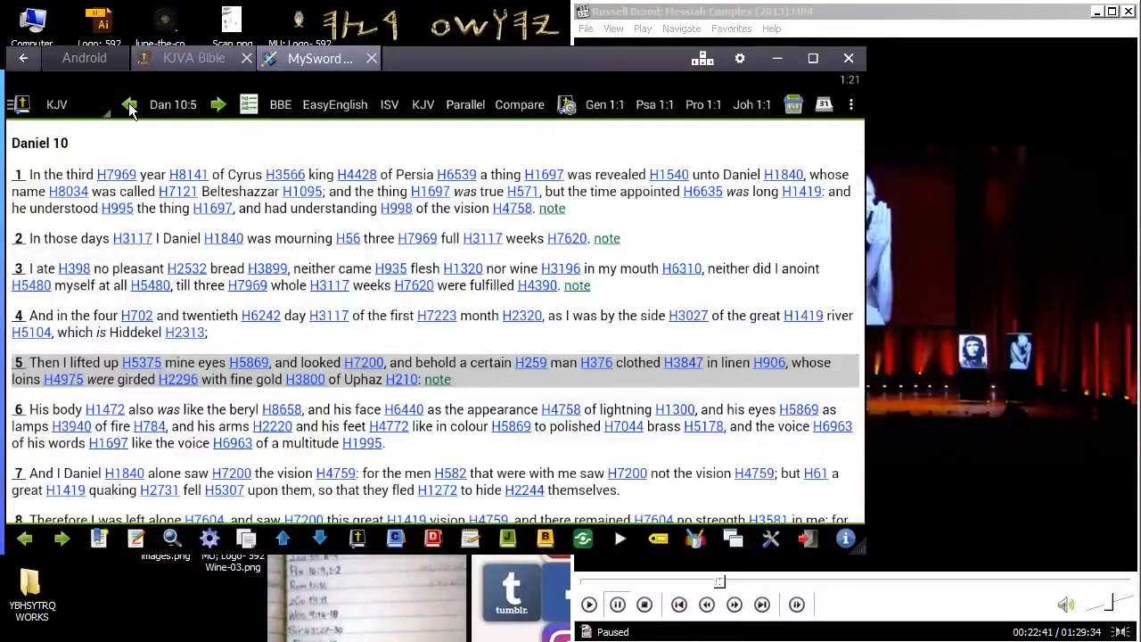
Step: Go back to Daniel 7 and scroll to verses 5–10
{"action": "left_click", "coordinate": [130, 104]}
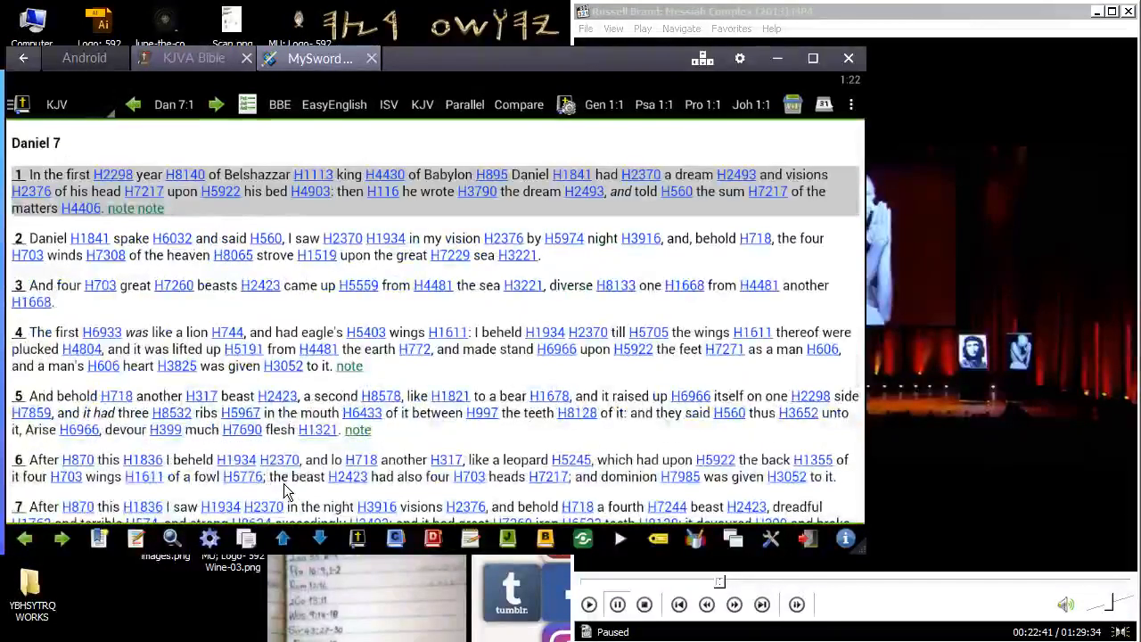
{"action": "scroll", "scroll_direction": "down", "scroll_amount": 3}
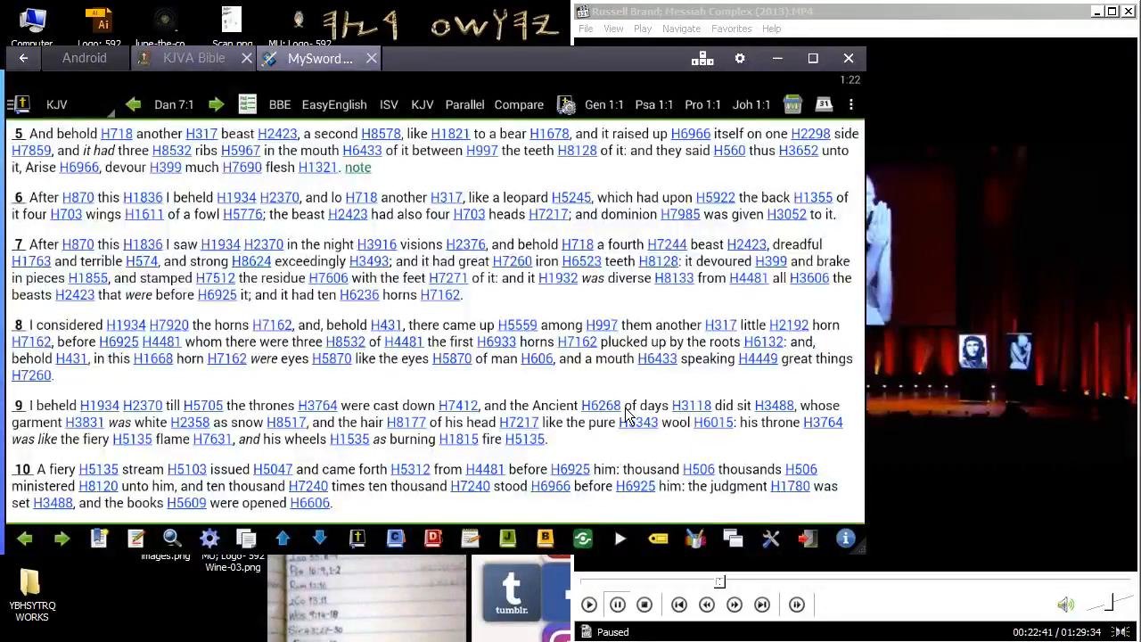
{"action": "mouse_move", "coordinate": [223, 437]}
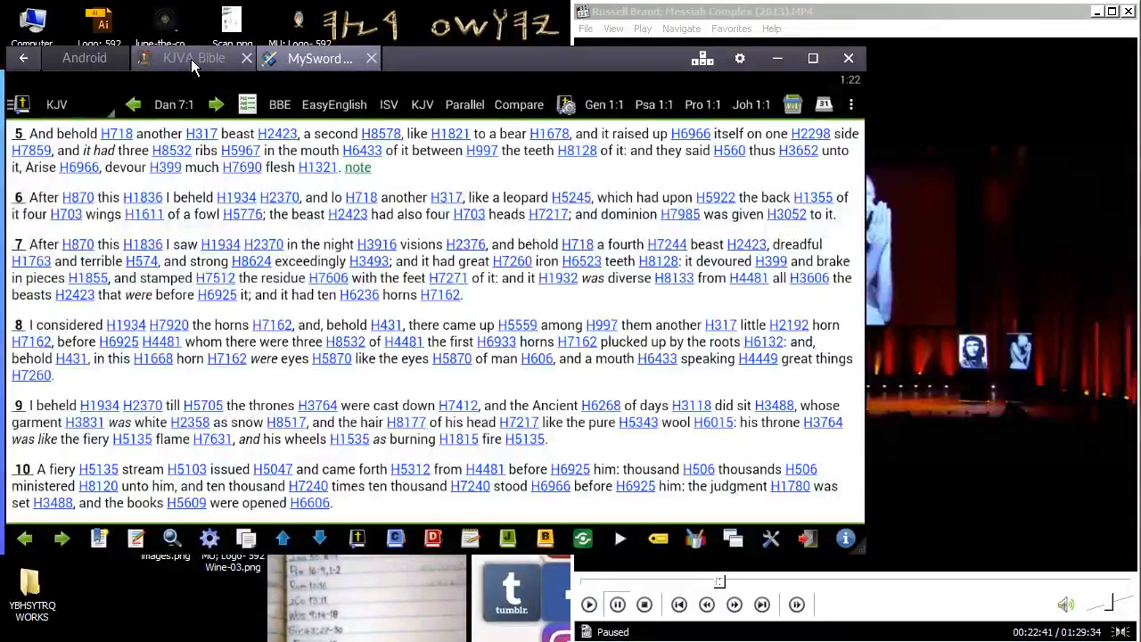
Step: Reopen the verse picker, filter to New Testament, and choose Revelation
{"action": "left_click", "coordinate": [173, 104]}
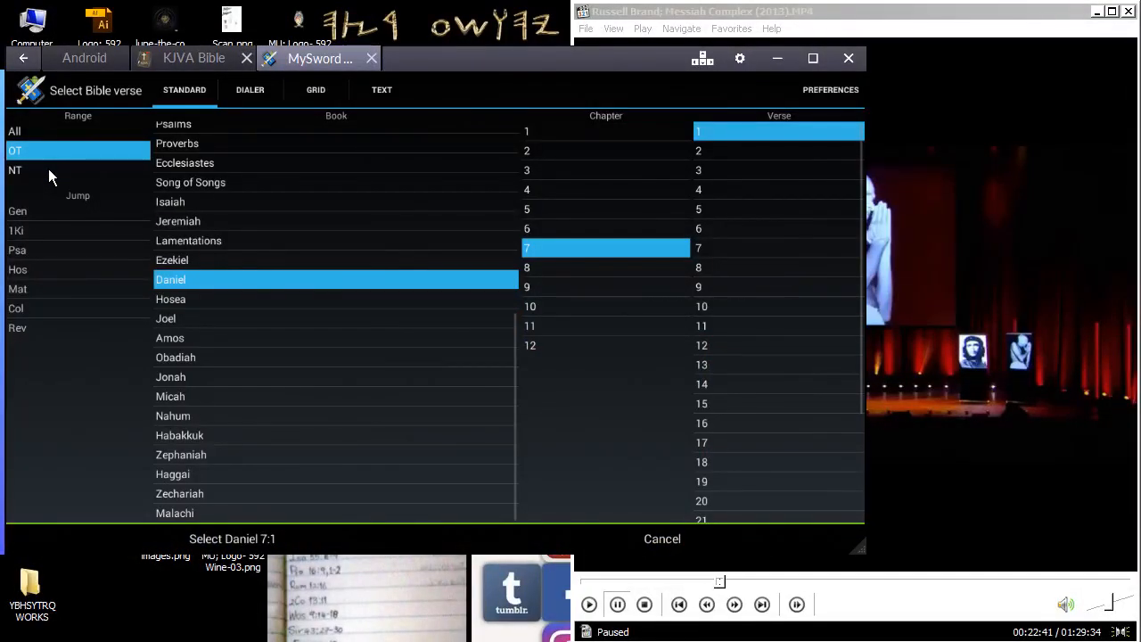
{"action": "left_click", "coordinate": [15, 170]}
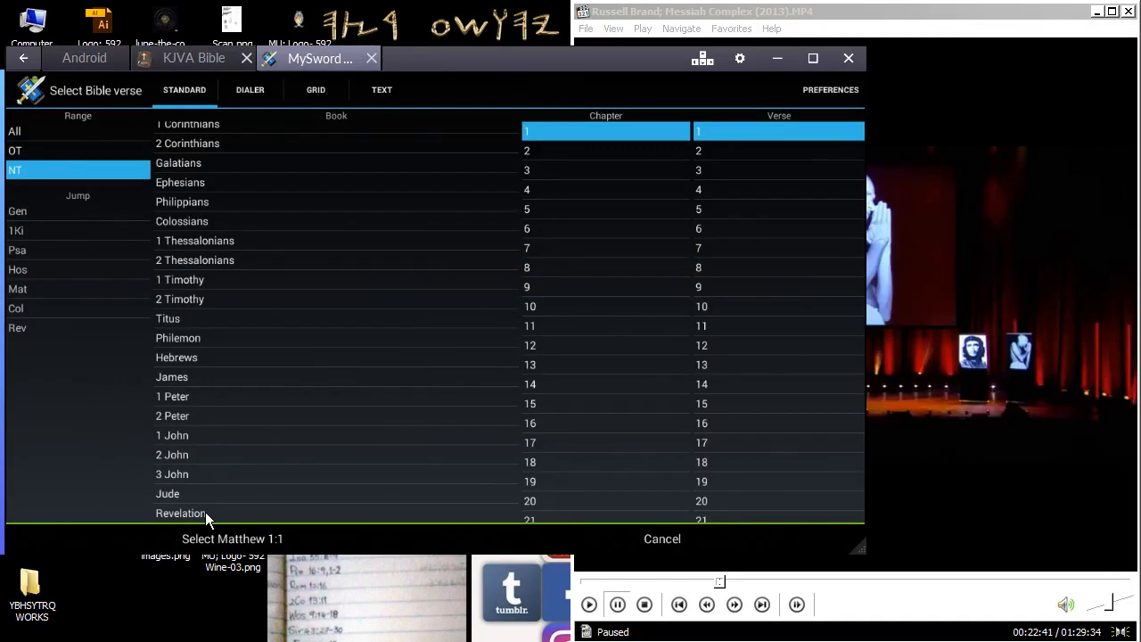
{"action": "left_click", "coordinate": [181, 513]}
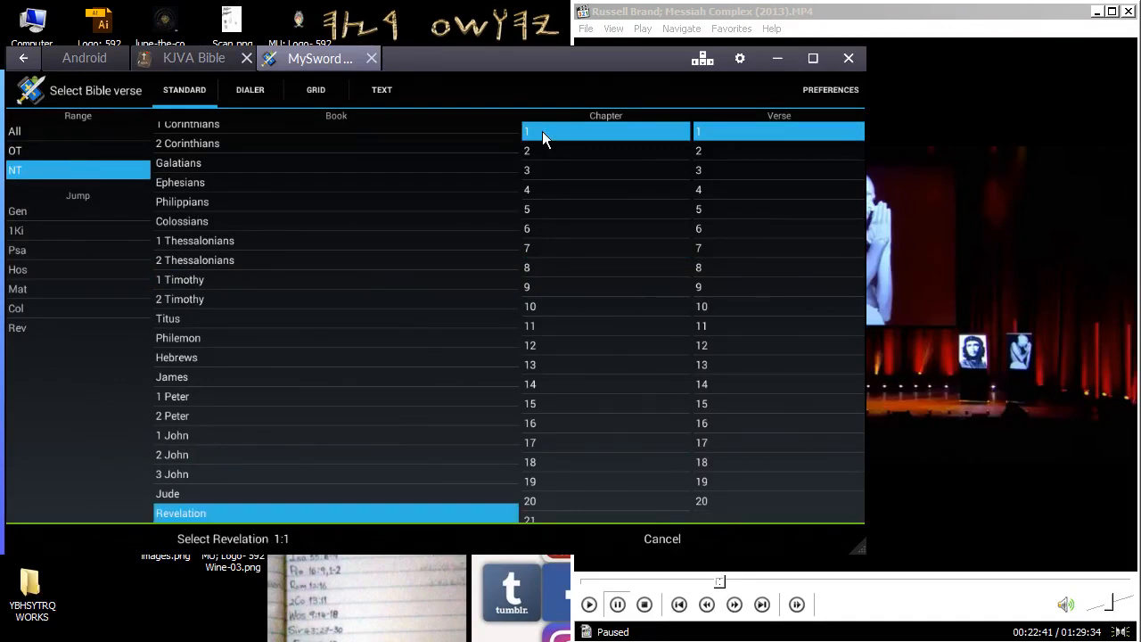
{"action": "mouse_move", "coordinate": [714, 348]}
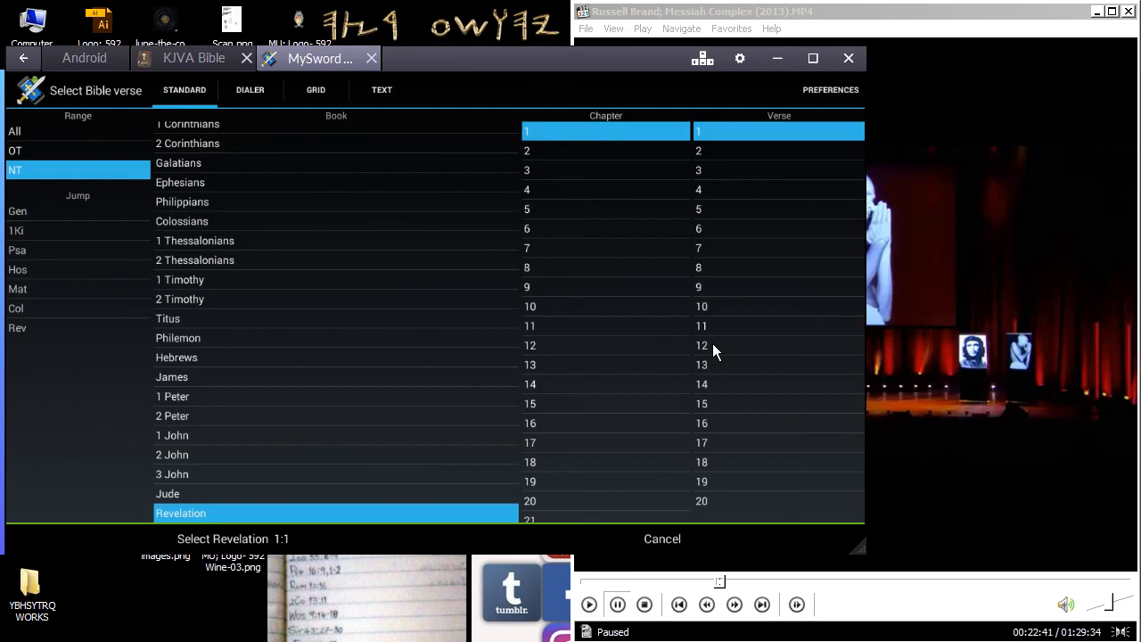